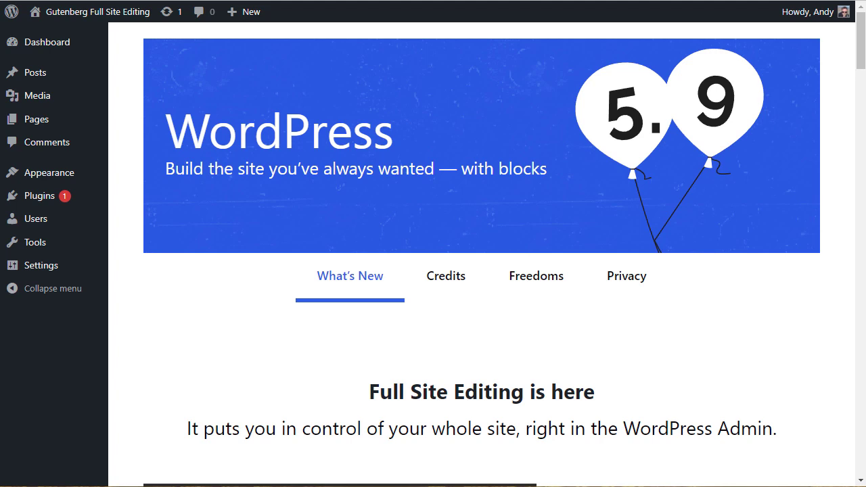
- Go from the About page to Appearance > Themes, showing the four installed themes
{"action": "left_click", "coordinate": [48, 41]}
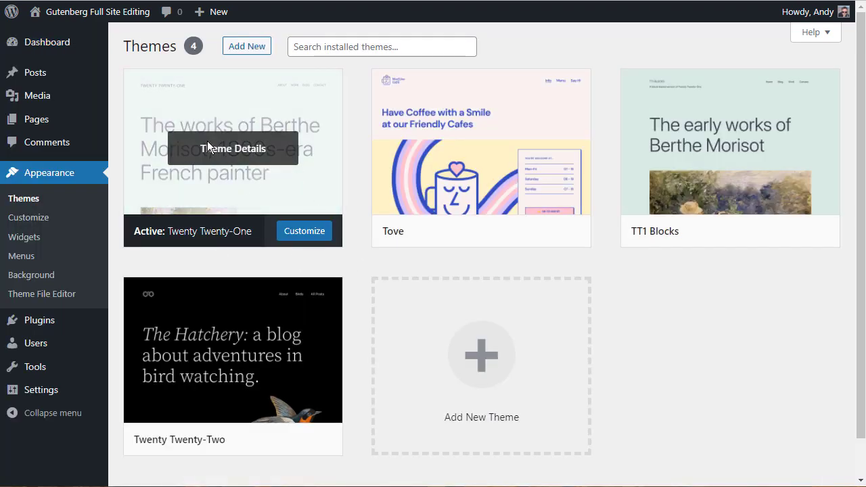
{"action": "mouse_move", "coordinate": [49, 173]}
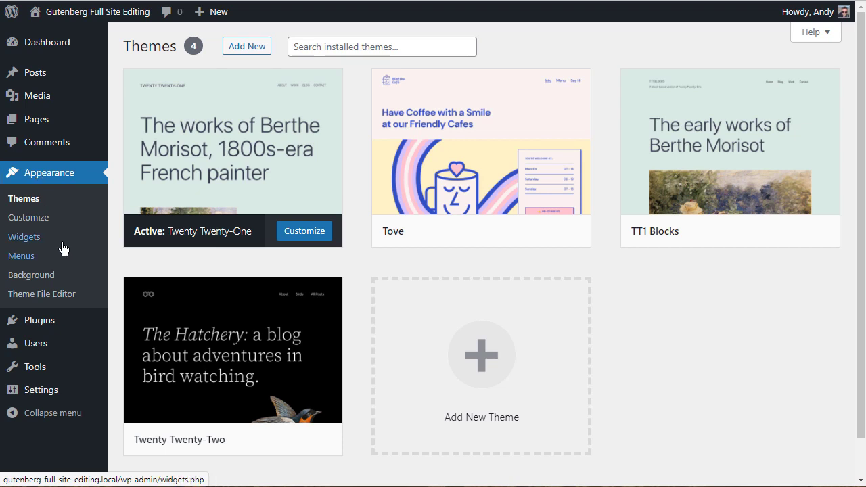
{"action": "mouse_move", "coordinate": [24, 198]}
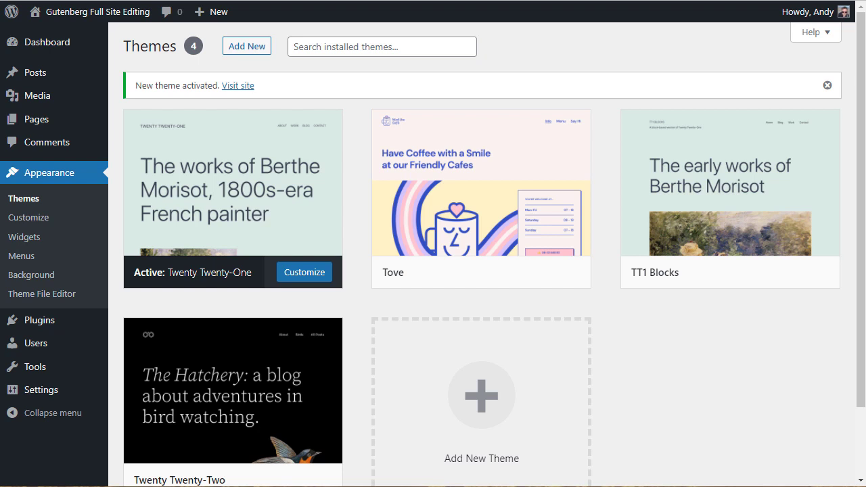
{"action": "mouse_move", "coordinate": [44, 199]}
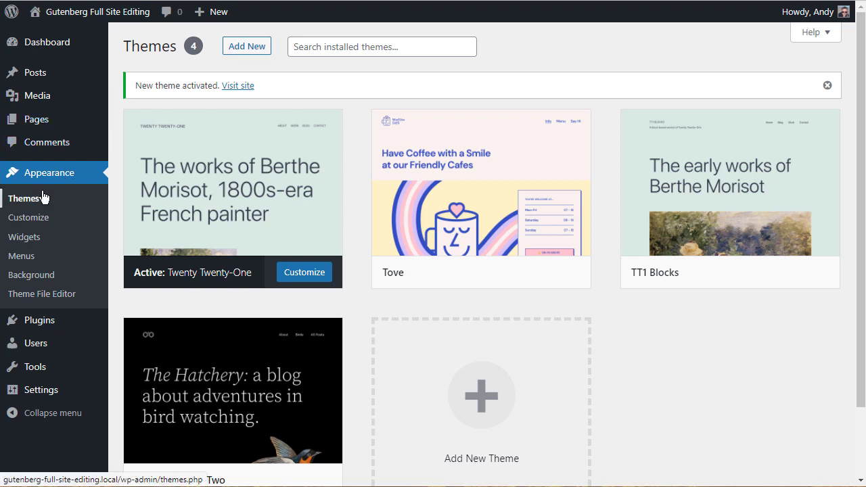
{"action": "mouse_move", "coordinate": [29, 217]}
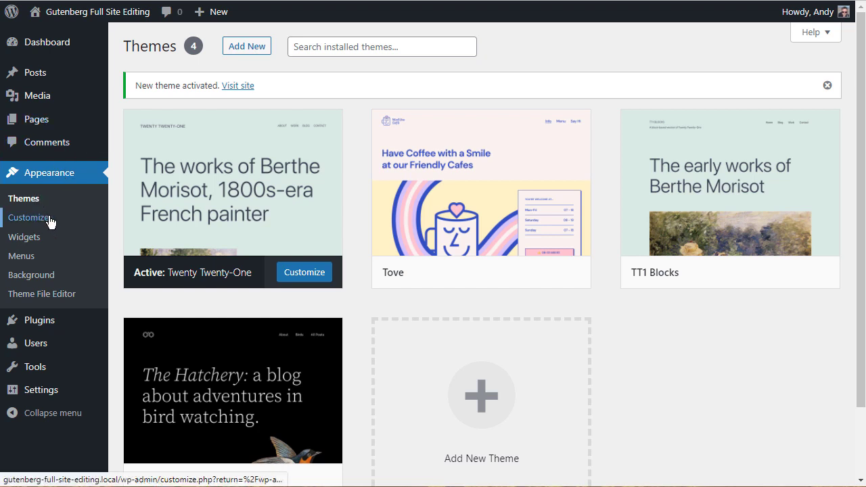
{"action": "mouse_move", "coordinate": [39, 218]}
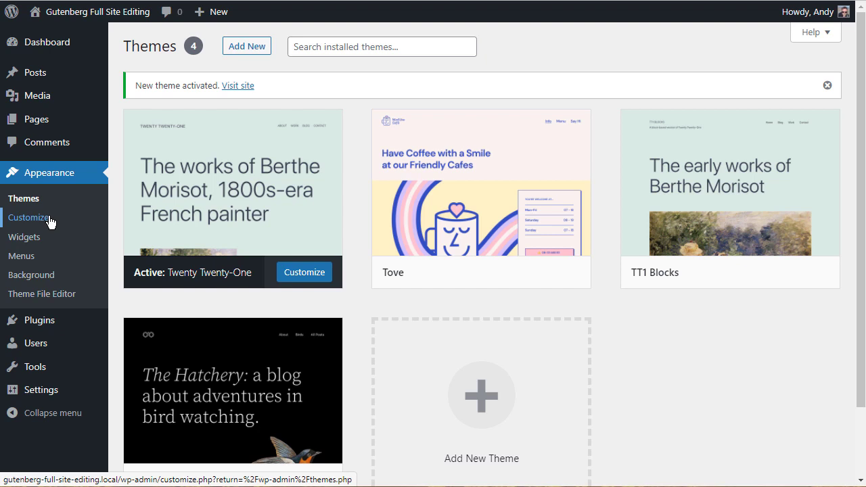
{"action": "mouse_move", "coordinate": [23, 237]}
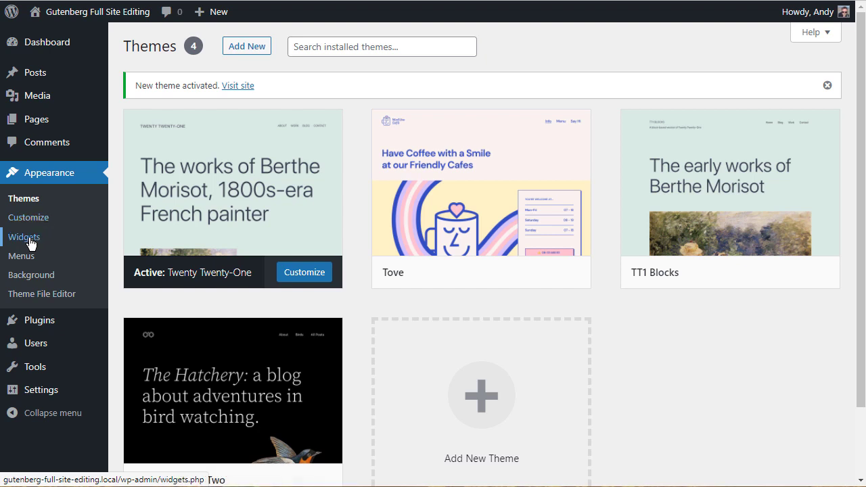
{"action": "mouse_move", "coordinate": [42, 294]}
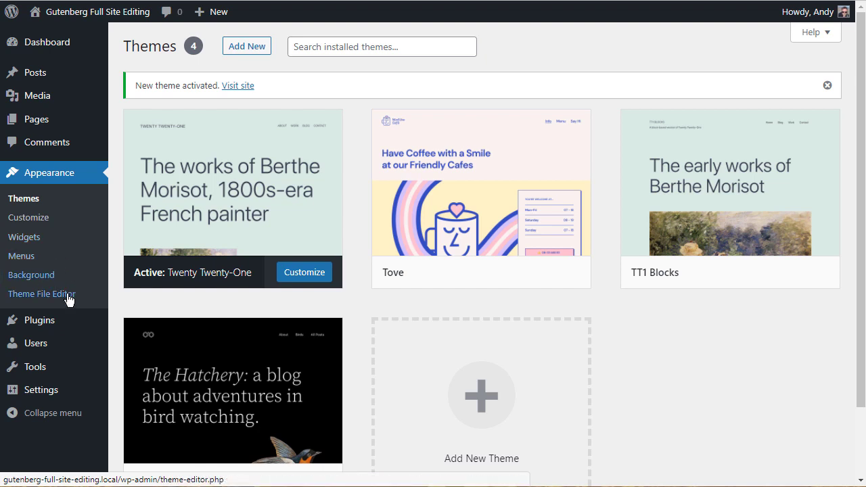
{"action": "mouse_move", "coordinate": [48, 221]}
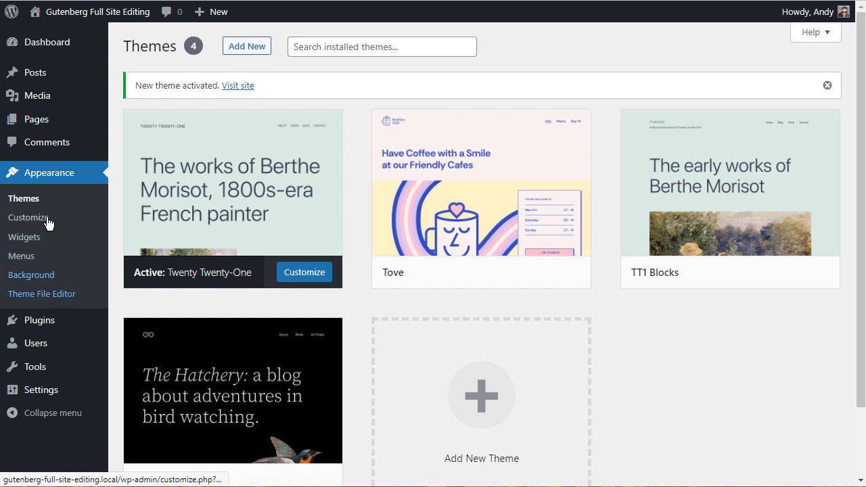
{"action": "mouse_move", "coordinate": [35, 180]}
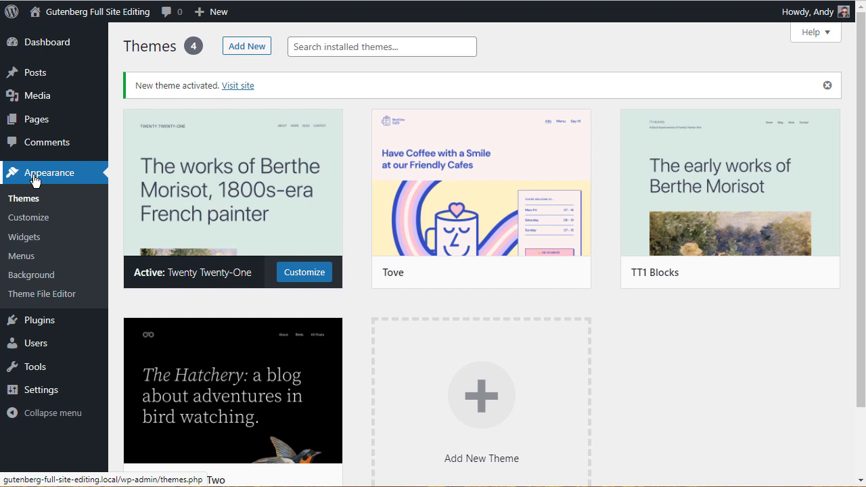
{"action": "mouse_move", "coordinate": [200, 148]}
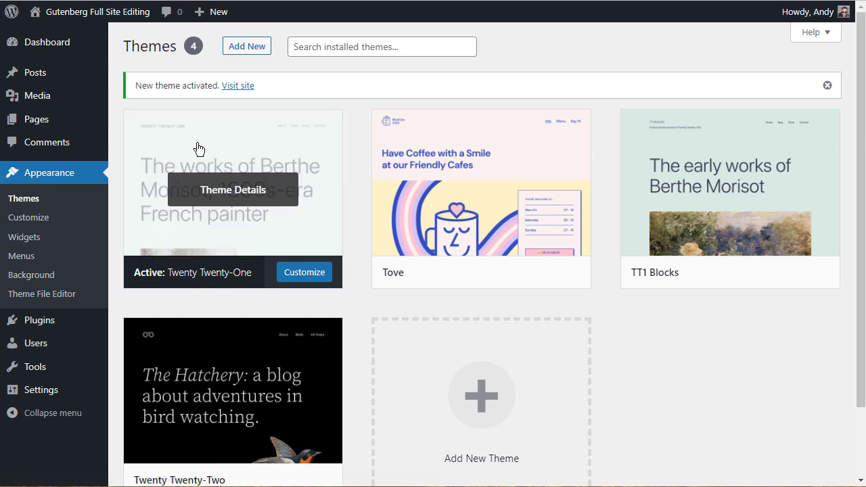
{"action": "mouse_move", "coordinate": [243, 223]}
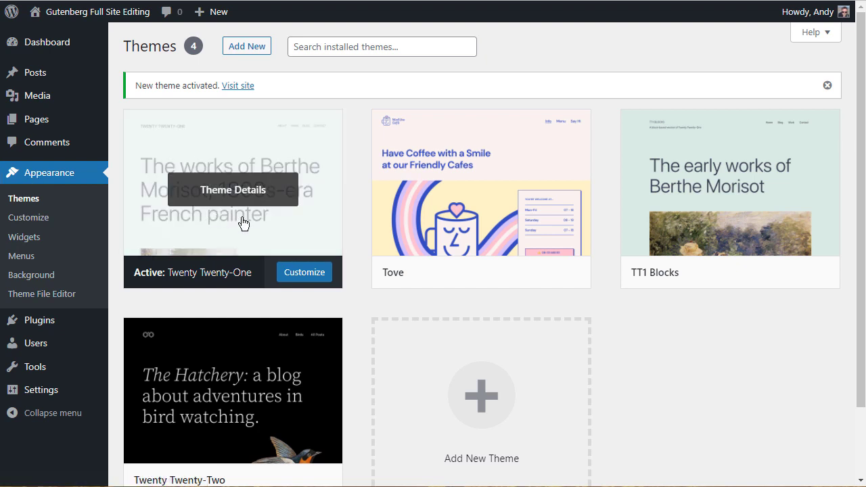
{"action": "scroll", "scroll_direction": "down", "scroll_amount": 3}
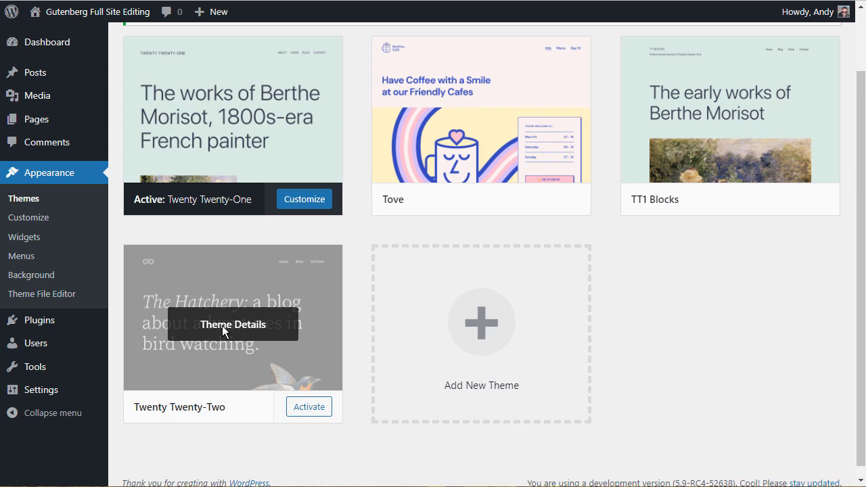
{"action": "mouse_move", "coordinate": [309, 406]}
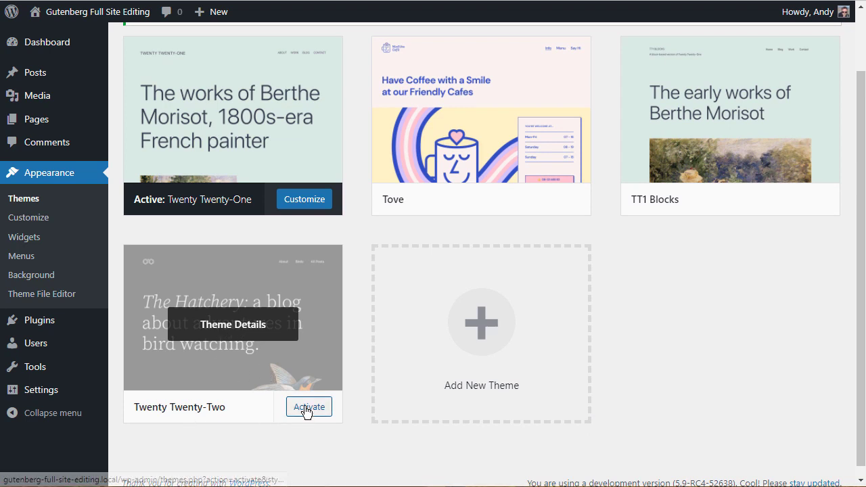
- Activate the Twenty Twenty-Two theme from its theme card
{"action": "left_click", "coordinate": [308, 407]}
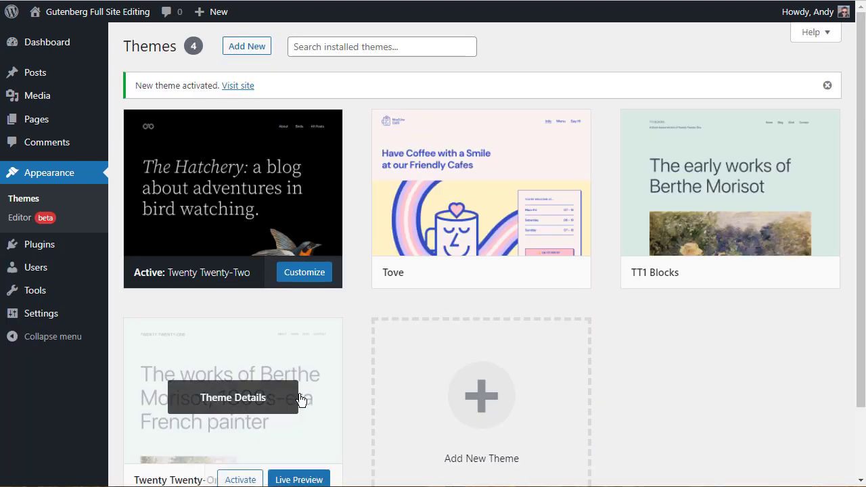
{"action": "mouse_move", "coordinate": [34, 199]}
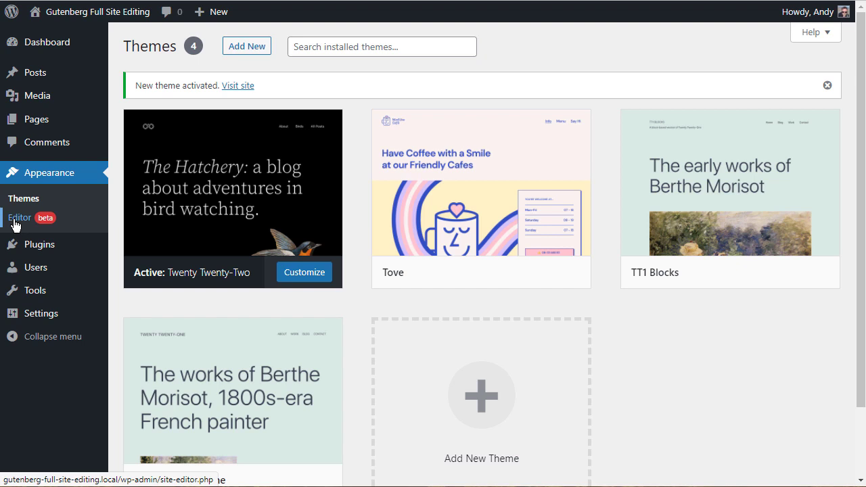
{"action": "mouse_move", "coordinate": [24, 188]}
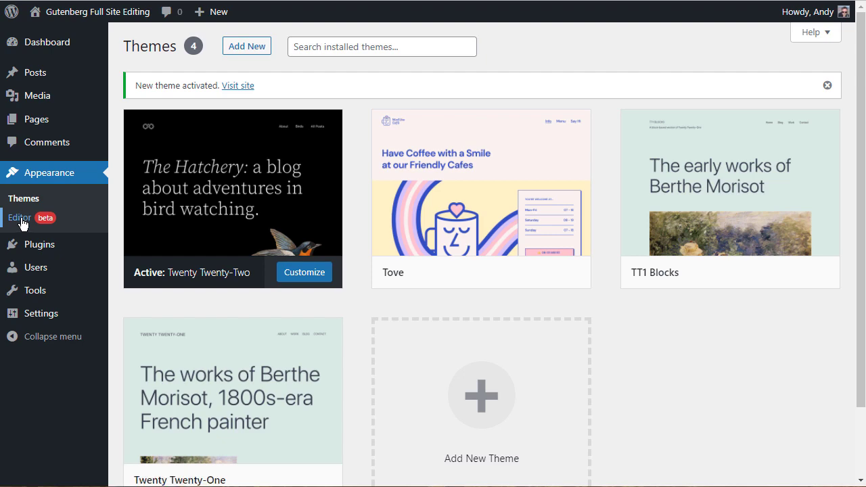
- Open the Home template in Site Editor, scroll down and select its 'Proudly powered by WordPress' footer
{"action": "left_click", "coordinate": [19, 217]}
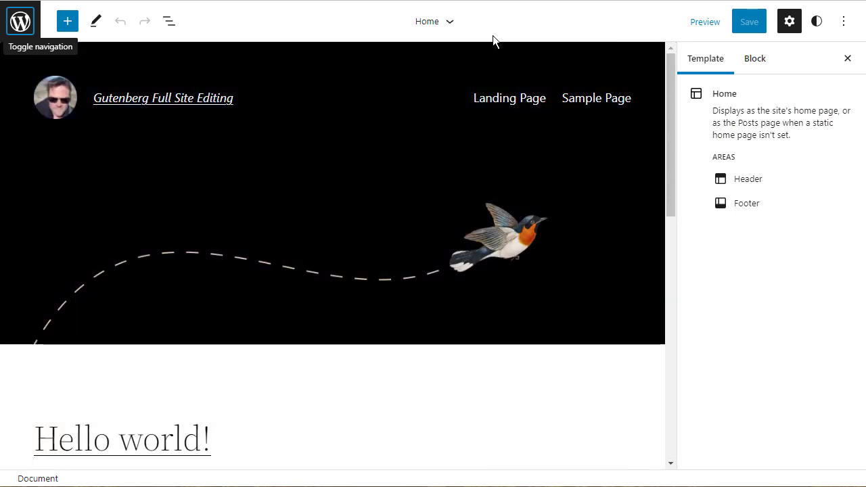
{"action": "mouse_move", "coordinate": [450, 26]}
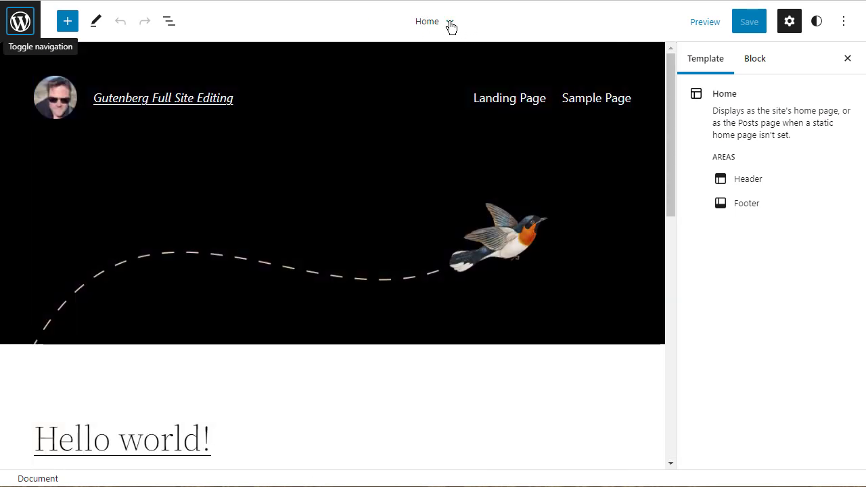
{"action": "left_click", "coordinate": [449, 21]}
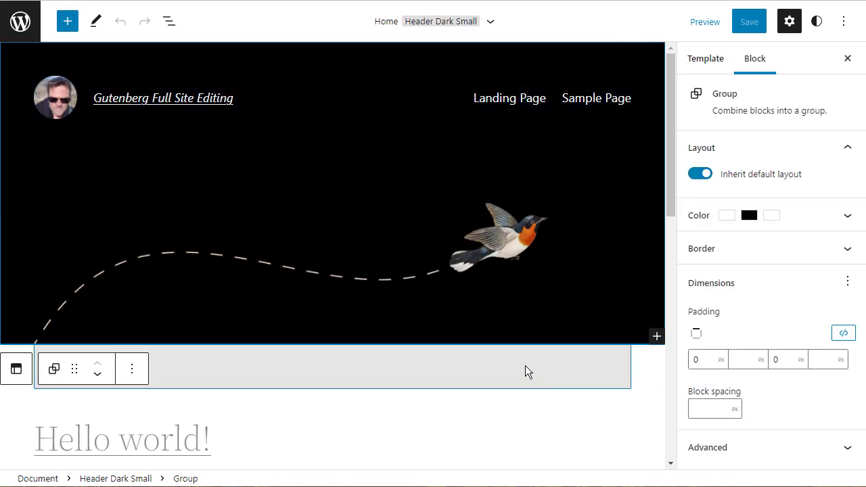
{"action": "scroll", "scroll_direction": "down", "scroll_amount": 3}
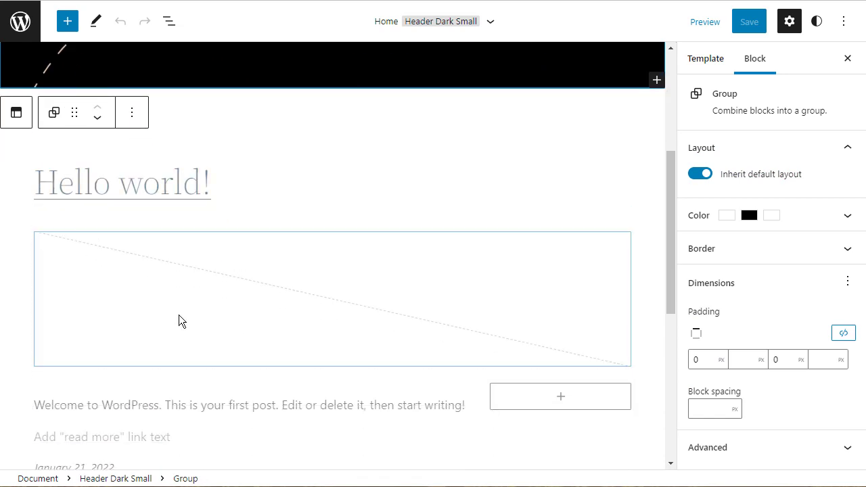
{"action": "scroll", "scroll_direction": "down", "scroll_amount": 3}
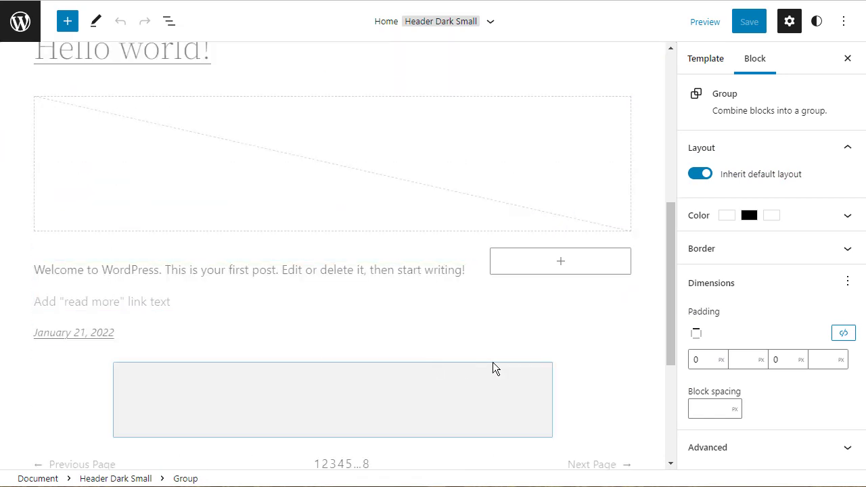
{"action": "scroll", "scroll_direction": "down", "scroll_amount": 3}
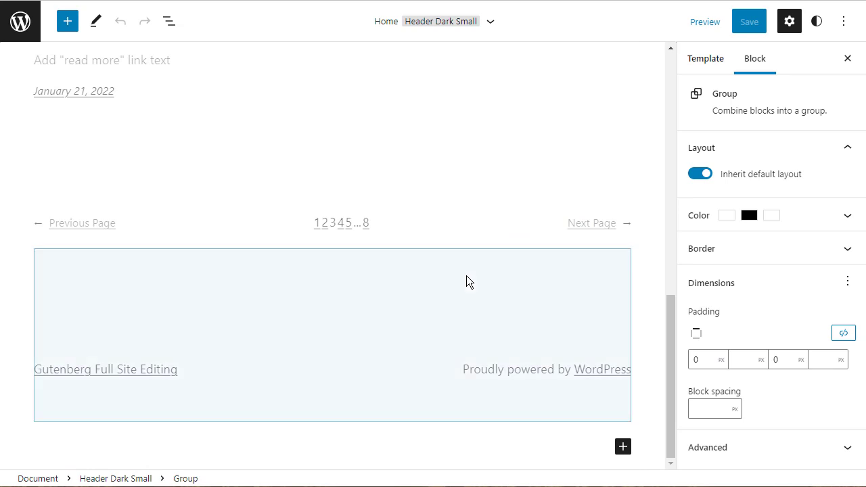
{"action": "left_click", "coordinate": [547, 369]}
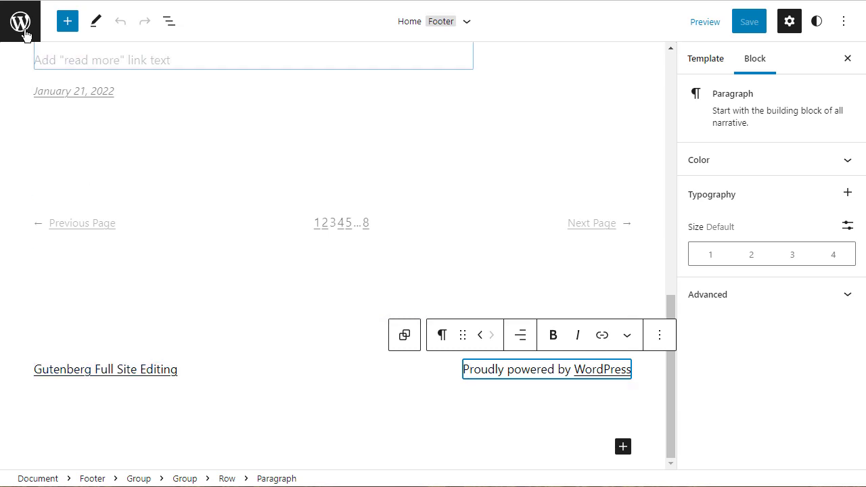
- From the editor sidebar, browse Templates, then Template Parts listing Footer and three Header variants
{"action": "left_click", "coordinate": [20, 21]}
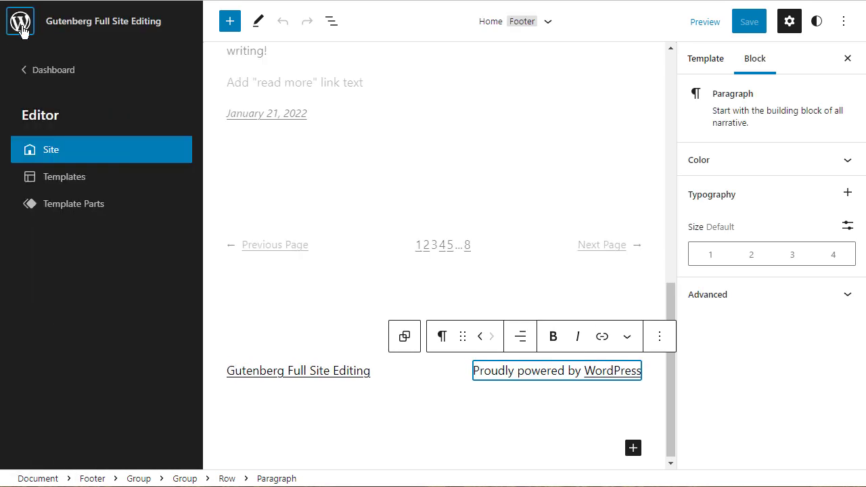
{"action": "mouse_move", "coordinate": [44, 101]}
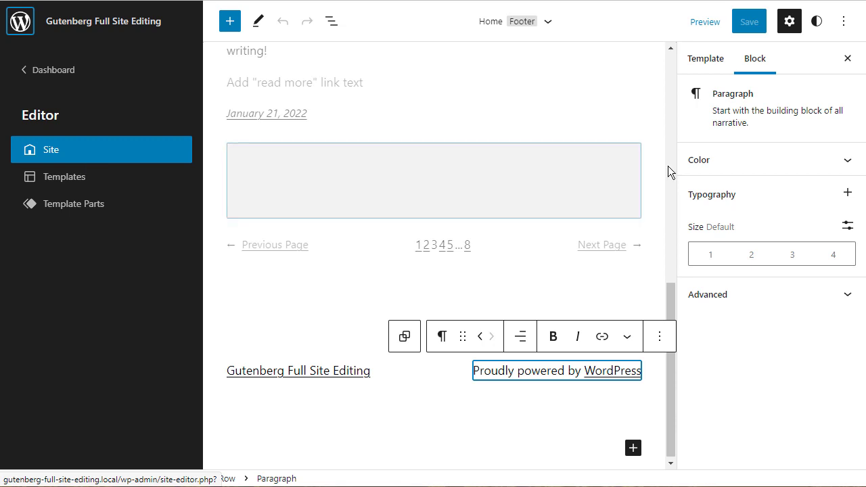
{"action": "left_click", "coordinate": [65, 176]}
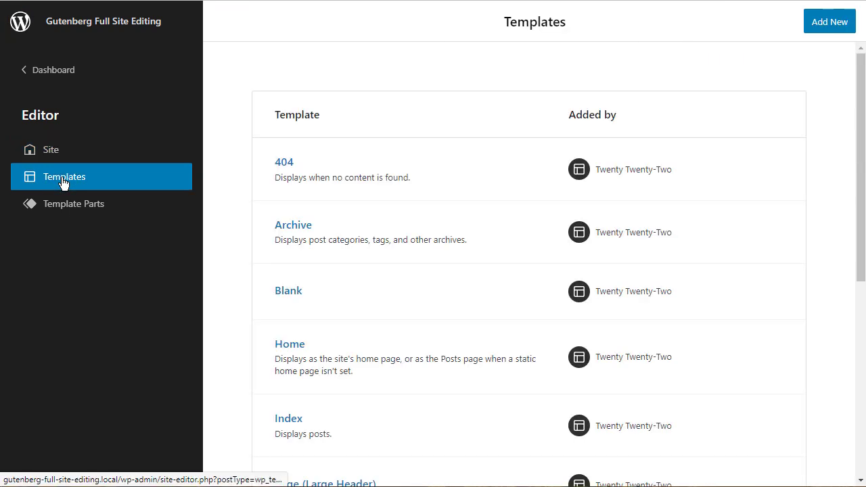
{"action": "mouse_move", "coordinate": [58, 210]}
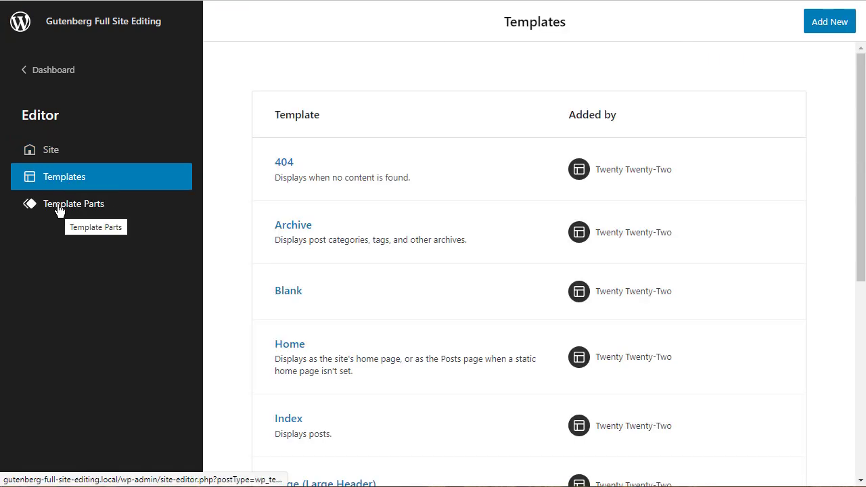
{"action": "left_click", "coordinate": [73, 204]}
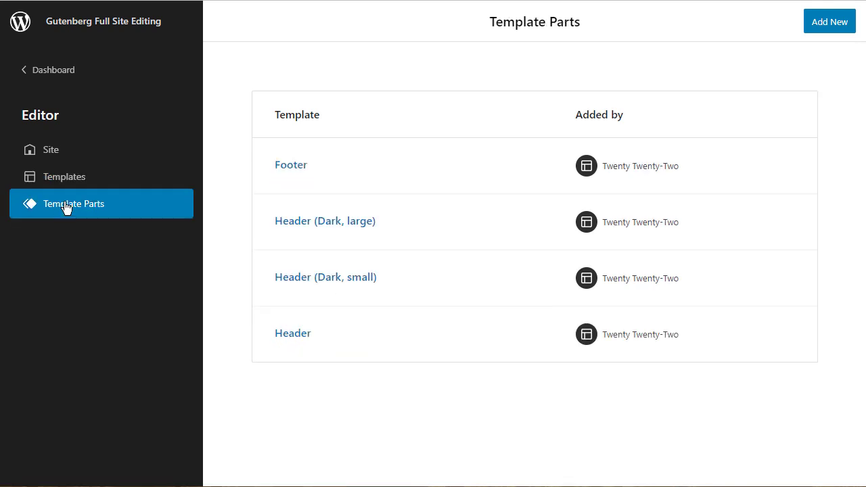
{"action": "mouse_move", "coordinate": [350, 281]}
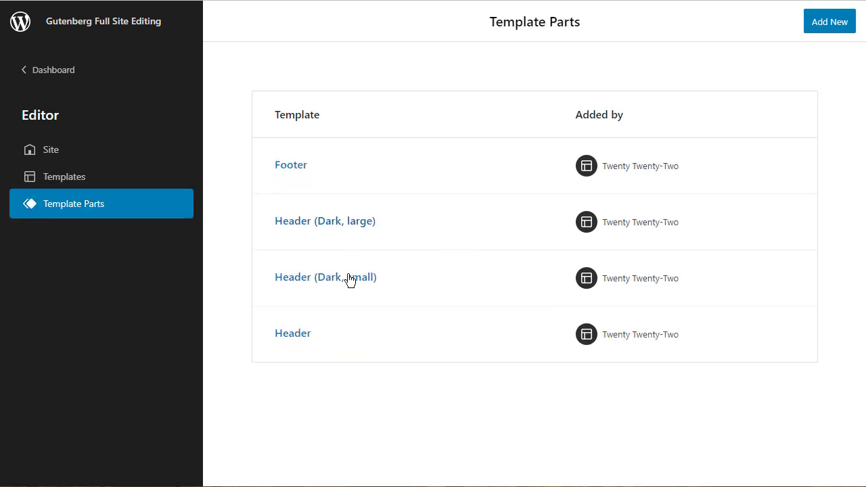
{"action": "mouse_move", "coordinate": [309, 352]}
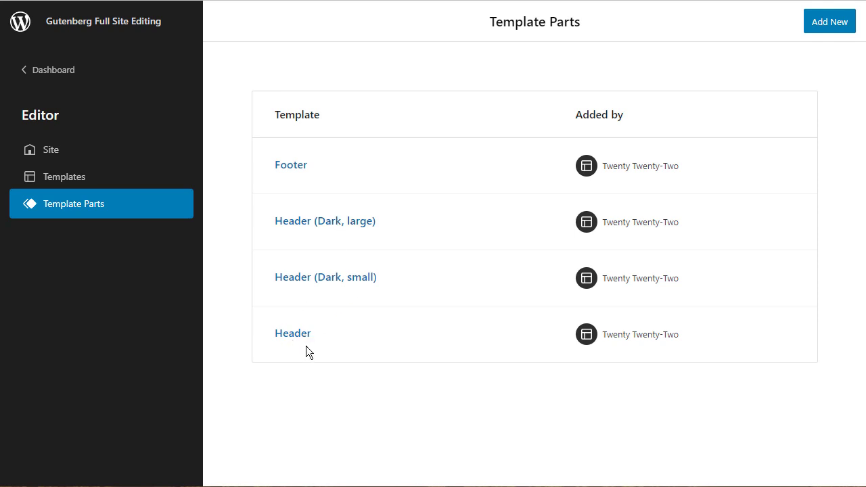
{"action": "mouse_move", "coordinate": [50, 150]}
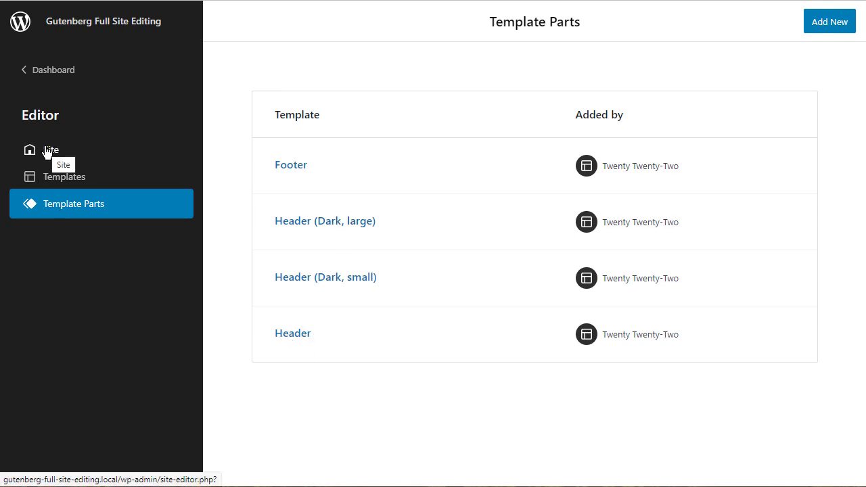
{"action": "mouse_move", "coordinate": [52, 70]}
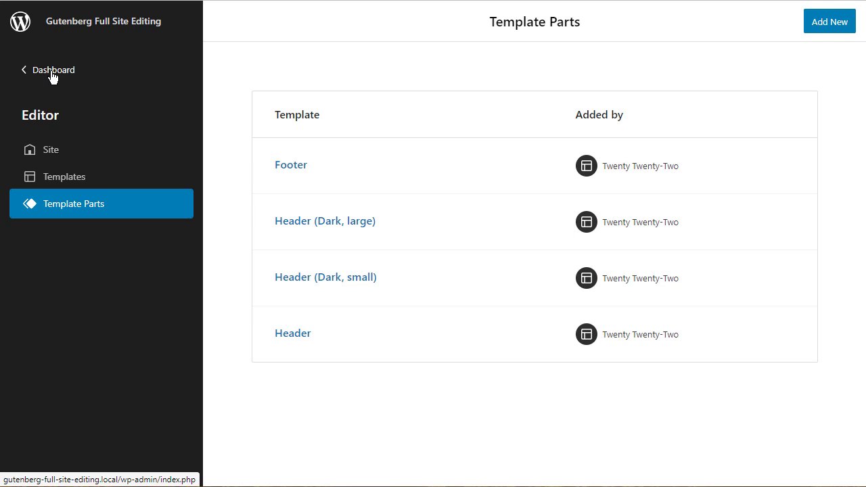
- Return to the dashboard and reactivate Twenty Twenty-One on the Themes screen
{"action": "left_click", "coordinate": [53, 70]}
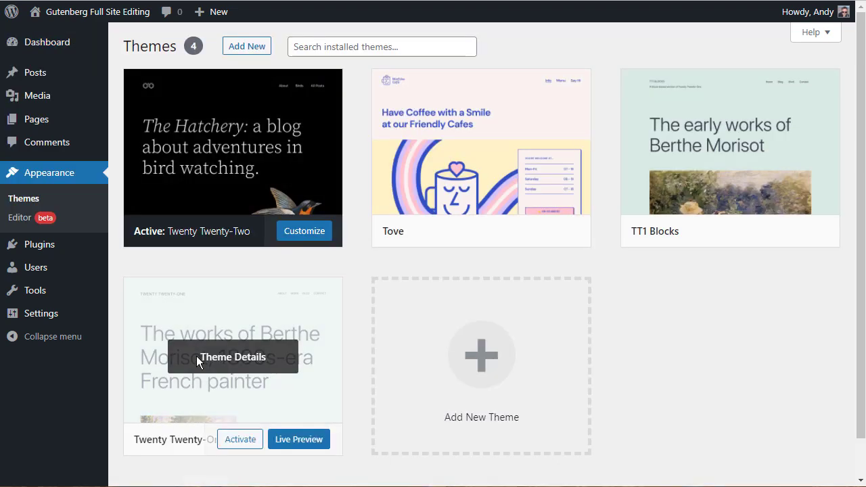
{"action": "left_click", "coordinate": [240, 440]}
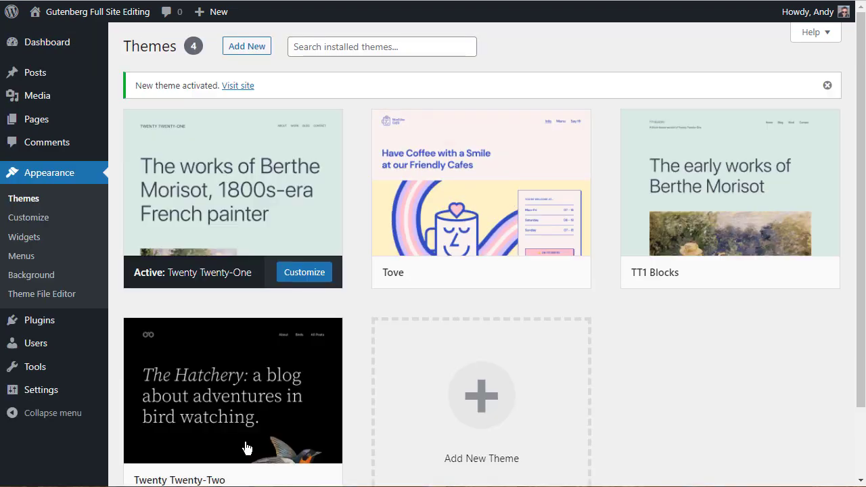
{"action": "mouse_move", "coordinate": [28, 217]}
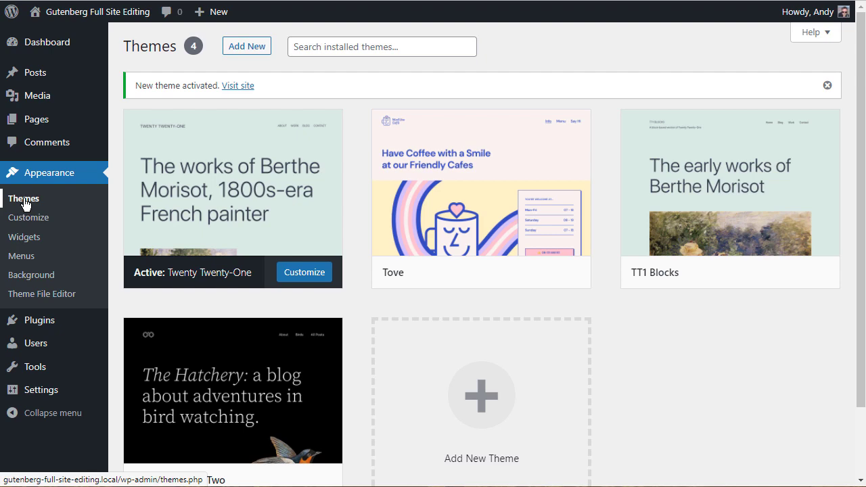
{"action": "scroll", "scroll_direction": "down", "scroll_amount": 3}
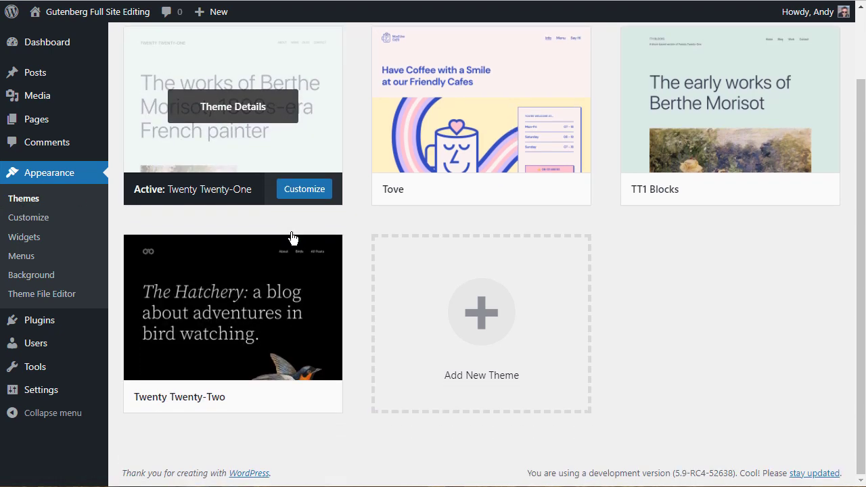
{"action": "mouse_move", "coordinate": [184, 357]}
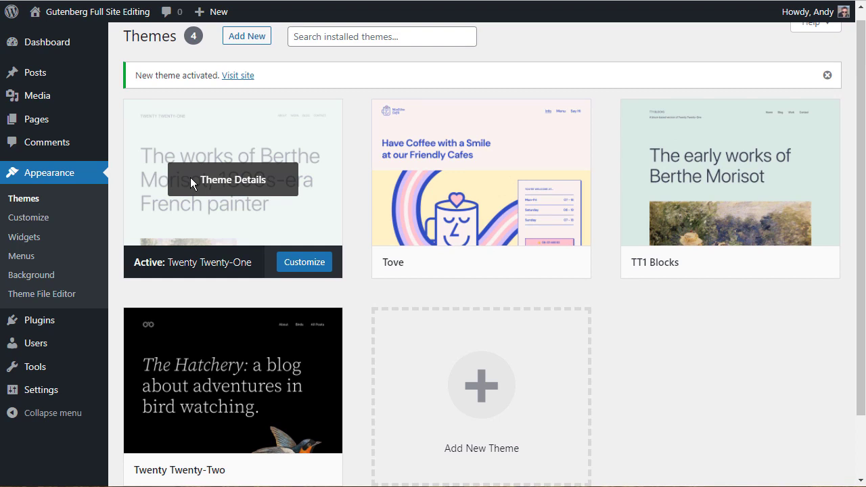
{"action": "mouse_move", "coordinate": [12, 73]}
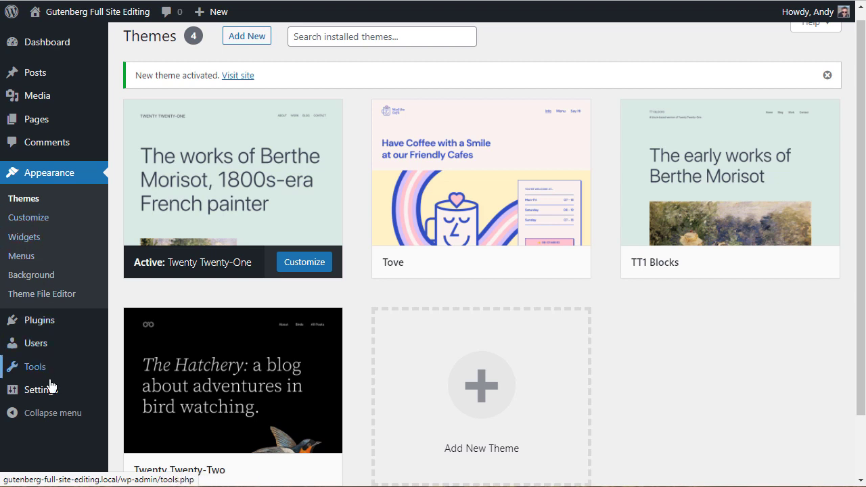
{"action": "mouse_move", "coordinate": [34, 61]}
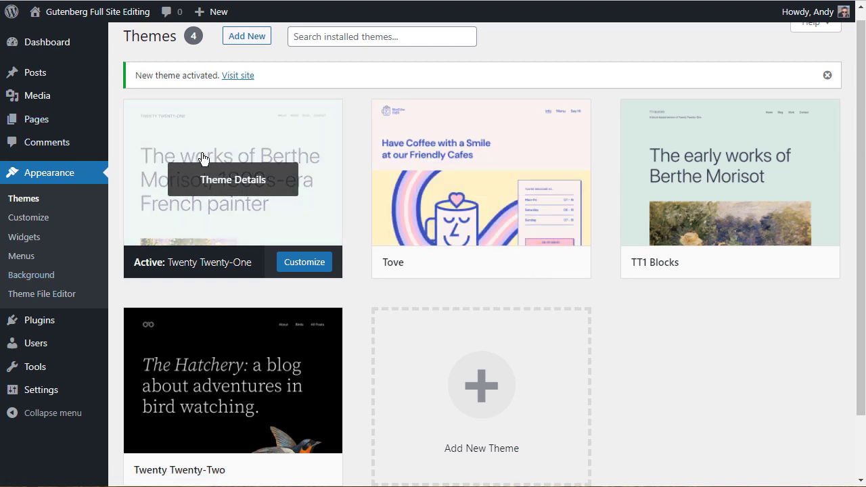
{"action": "mouse_move", "coordinate": [31, 274]}
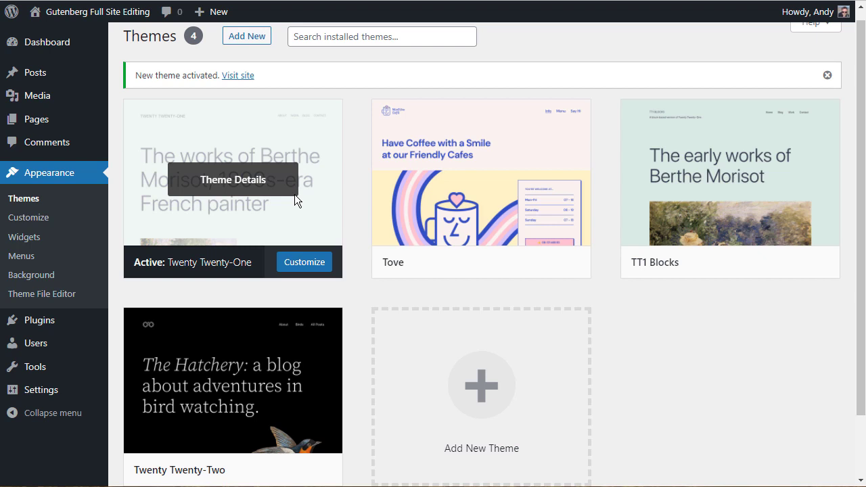
{"action": "mouse_move", "coordinate": [28, 217]}
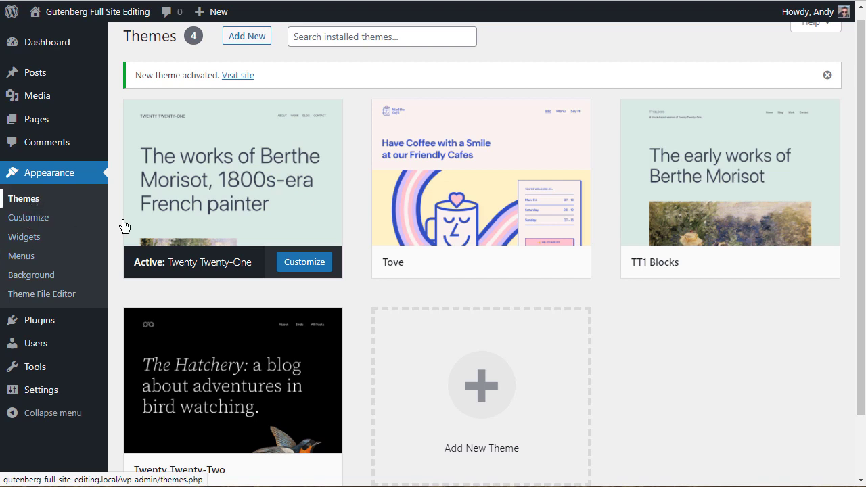
{"action": "mouse_move", "coordinate": [691, 355]}
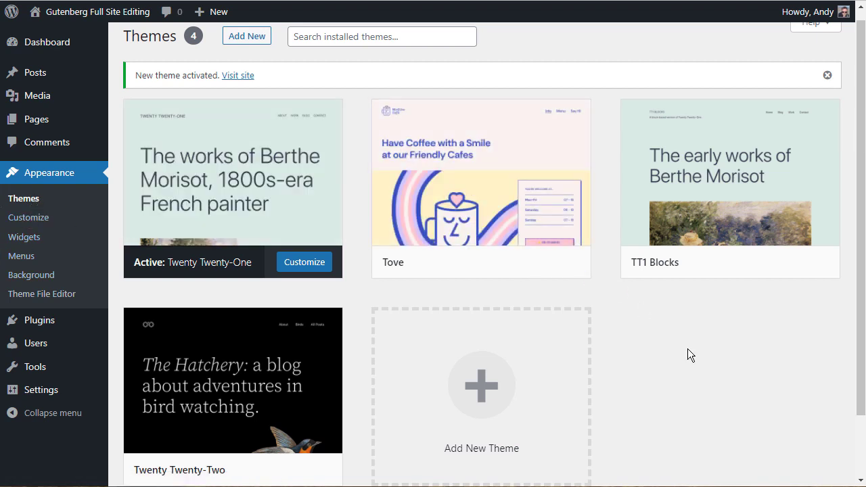
{"action": "mouse_move", "coordinate": [90, 109]}
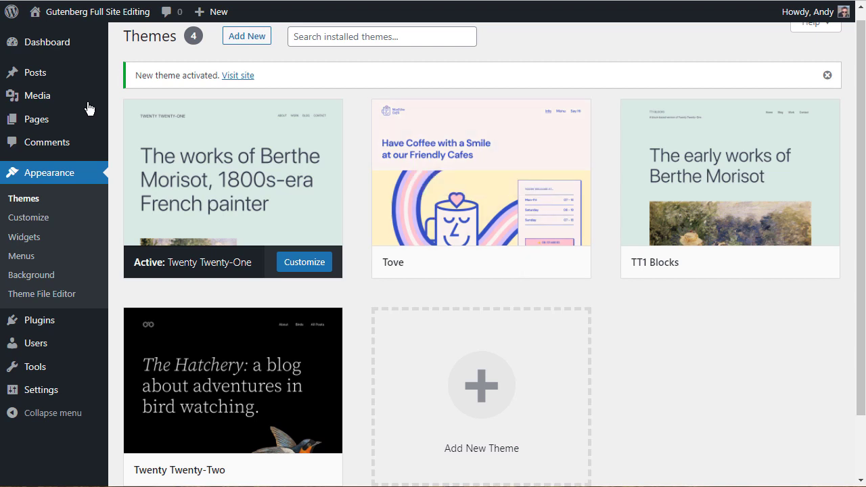
{"action": "mouse_move", "coordinate": [31, 275]}
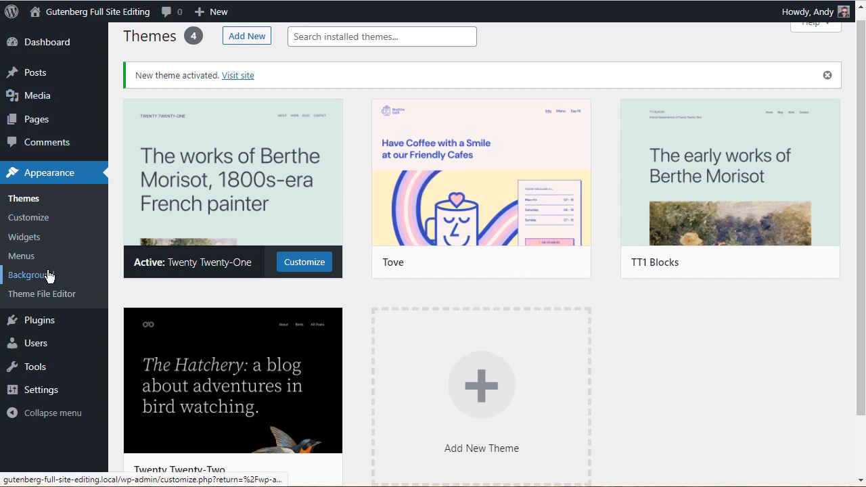
{"action": "mouse_move", "coordinate": [314, 154]}
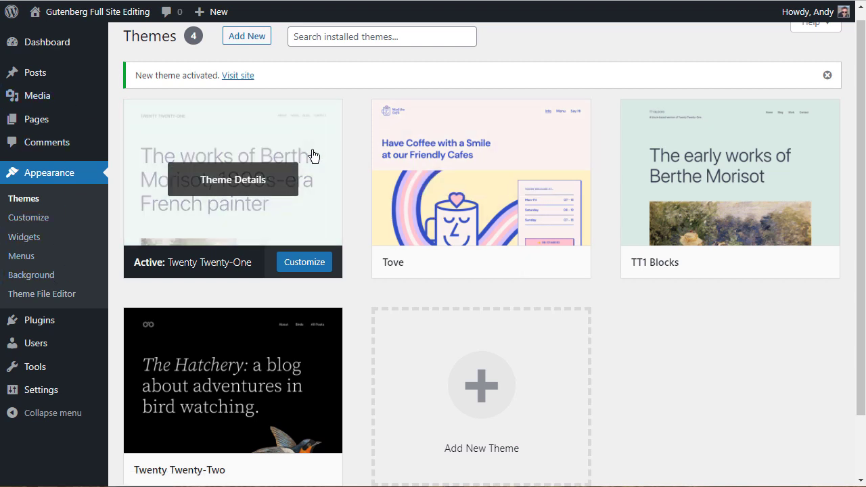